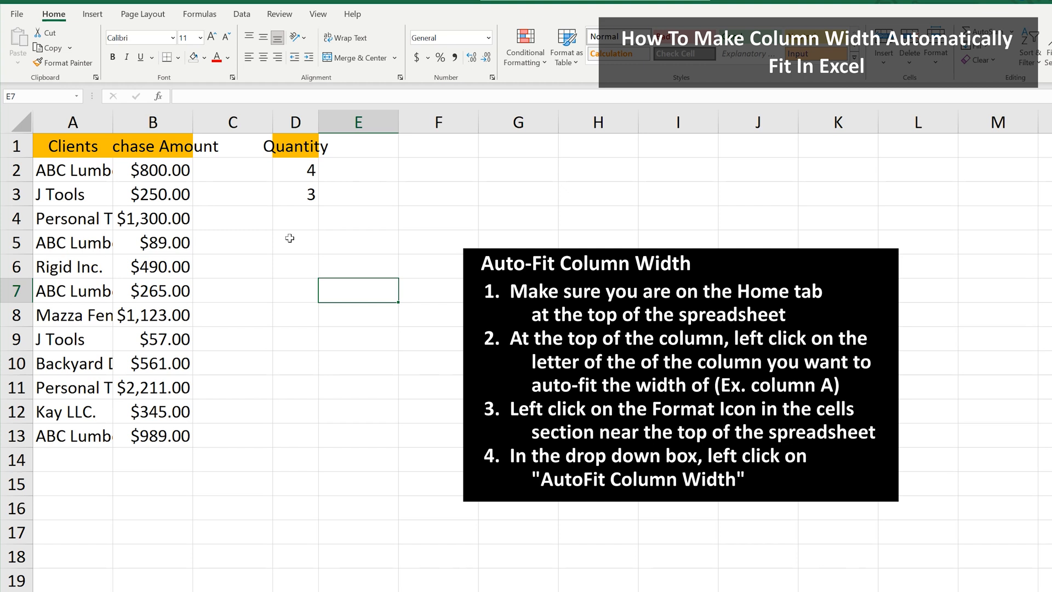
# - Select all of column A, the Clients column with truncated names
pyautogui.click(72, 122)
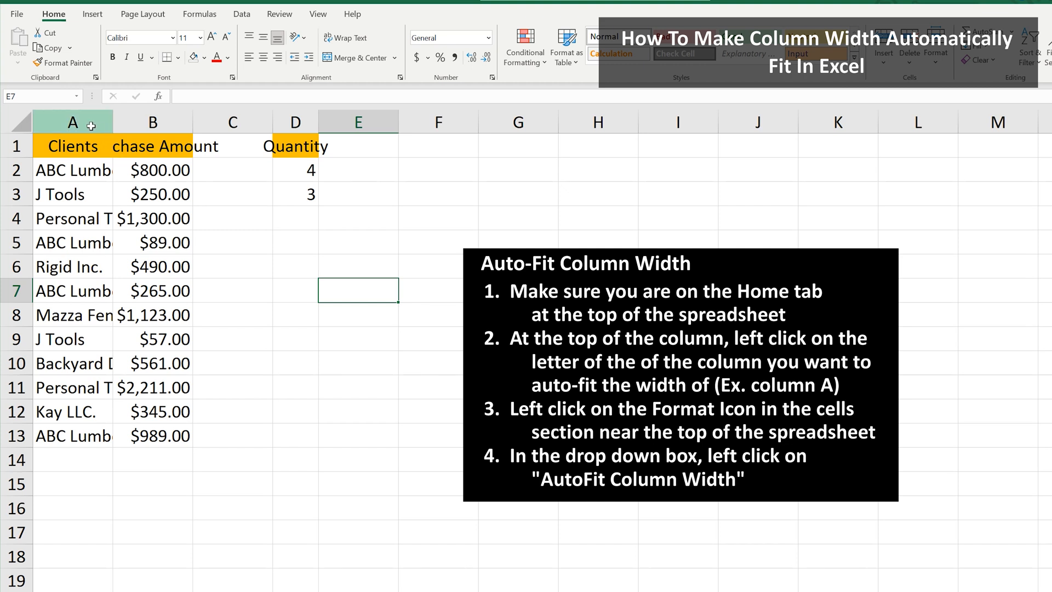
pyautogui.click(72, 123)
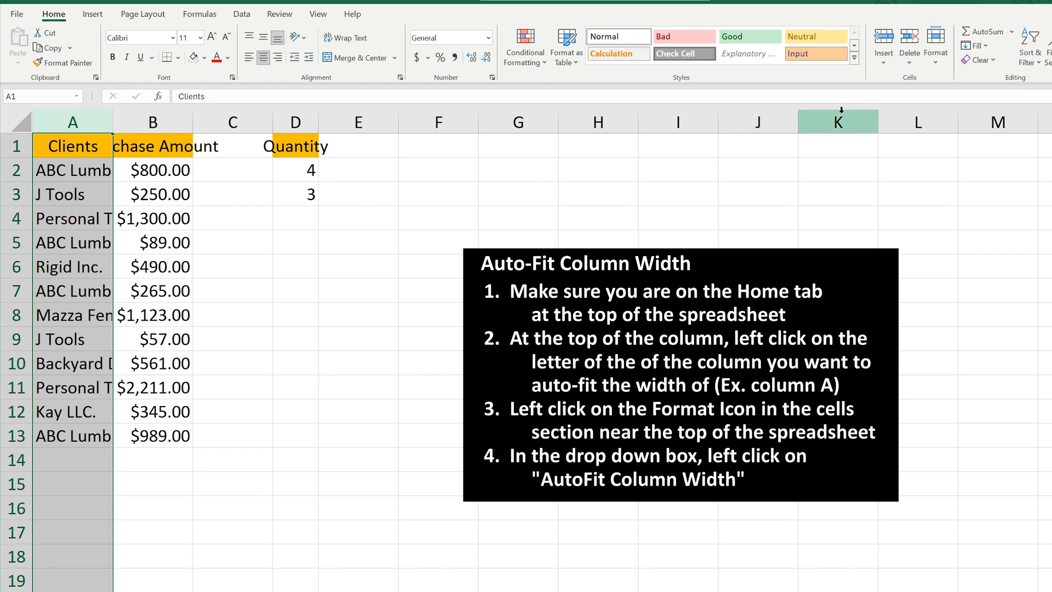
pyautogui.moveTo(935, 47)
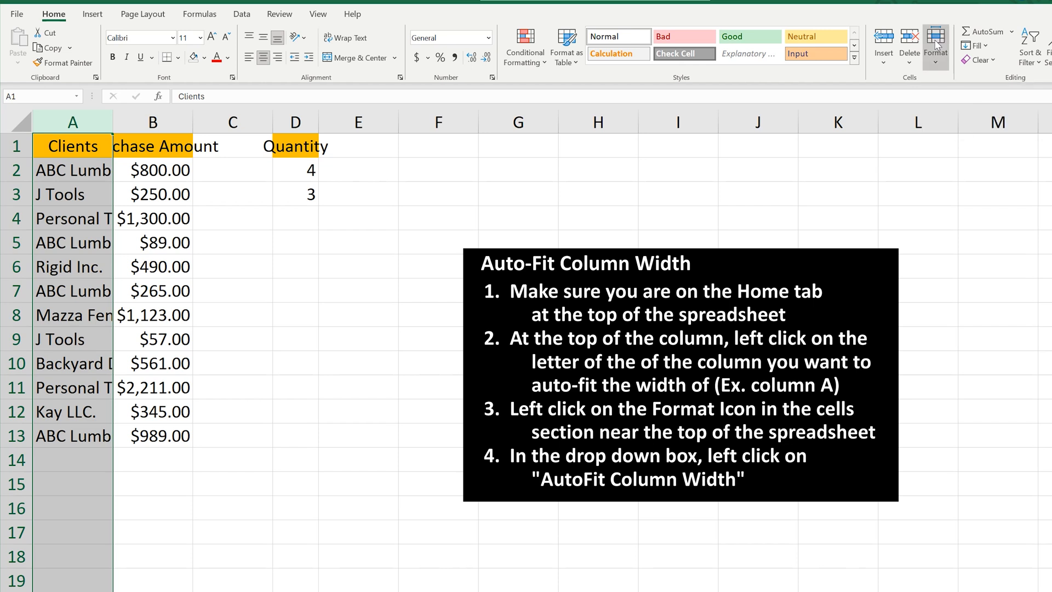
pyautogui.click(935, 45)
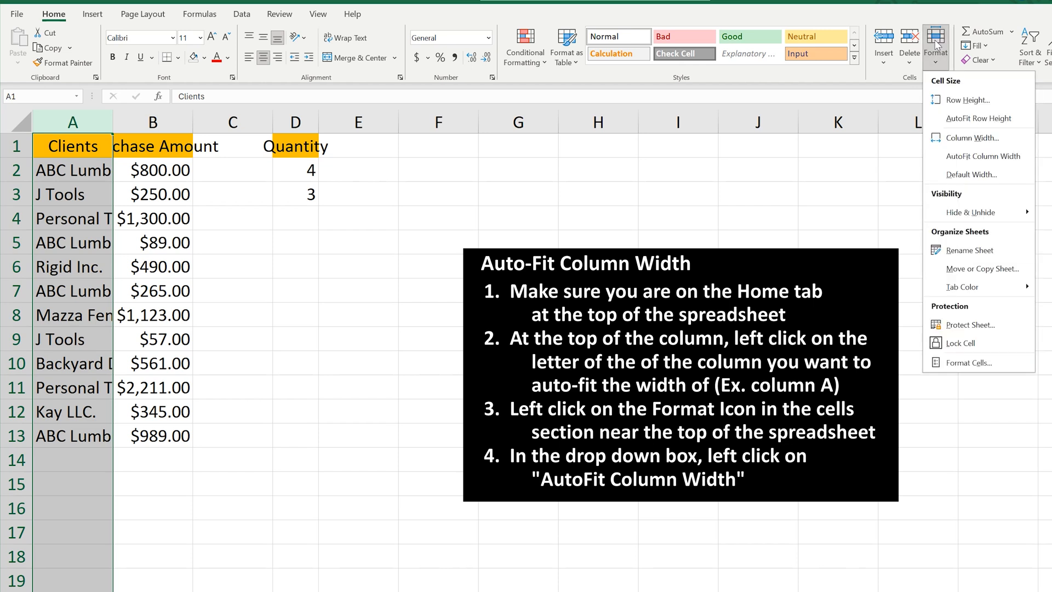
pyautogui.moveTo(978, 138)
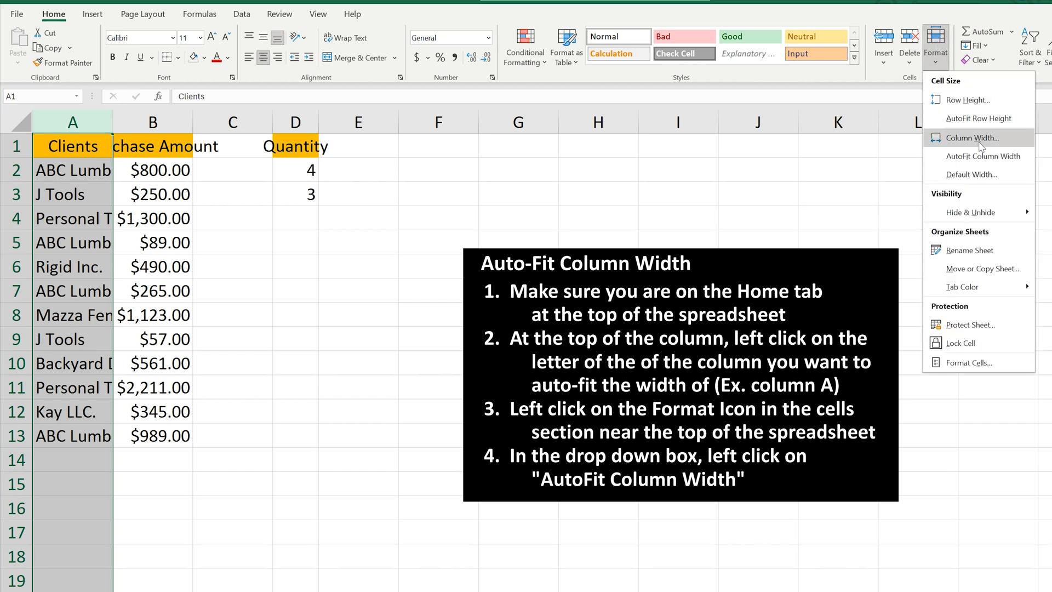
pyautogui.moveTo(980, 155)
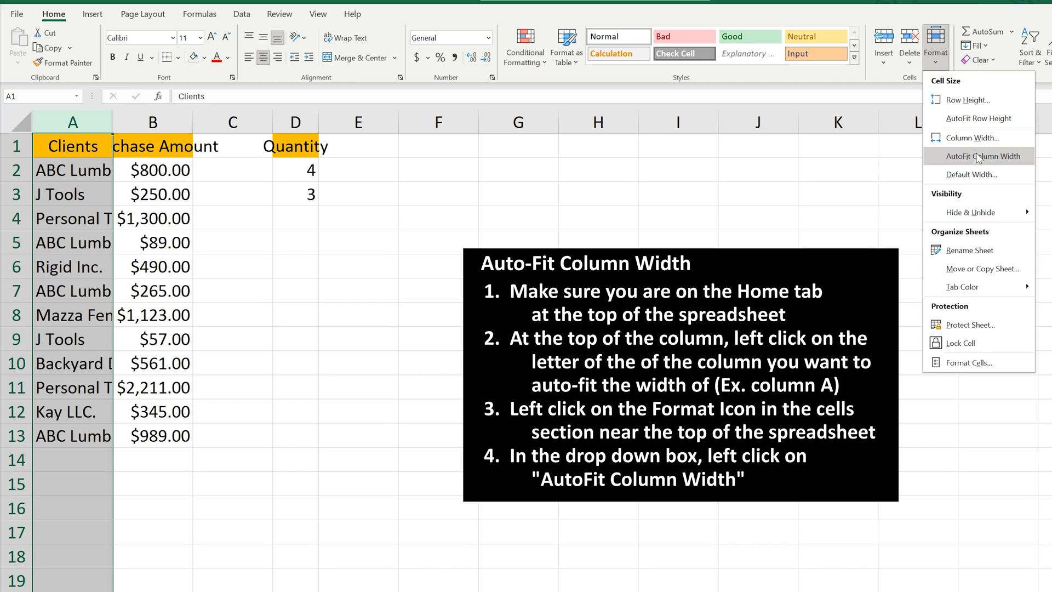
pyautogui.click(979, 156)
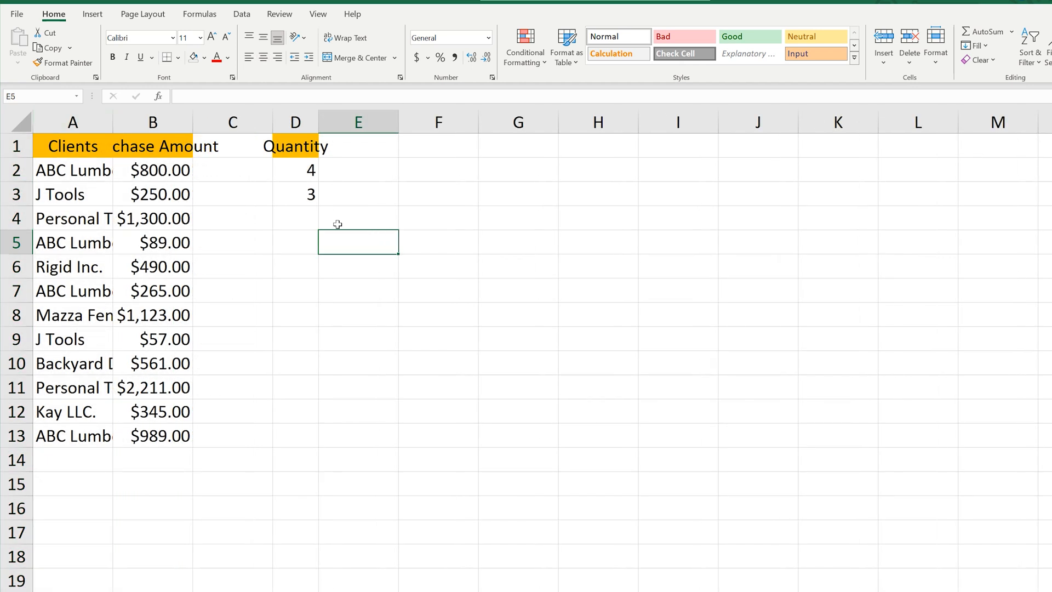
# - Select columns A–D and apply Format > AutoFit Column Width
pyautogui.click(73, 122)
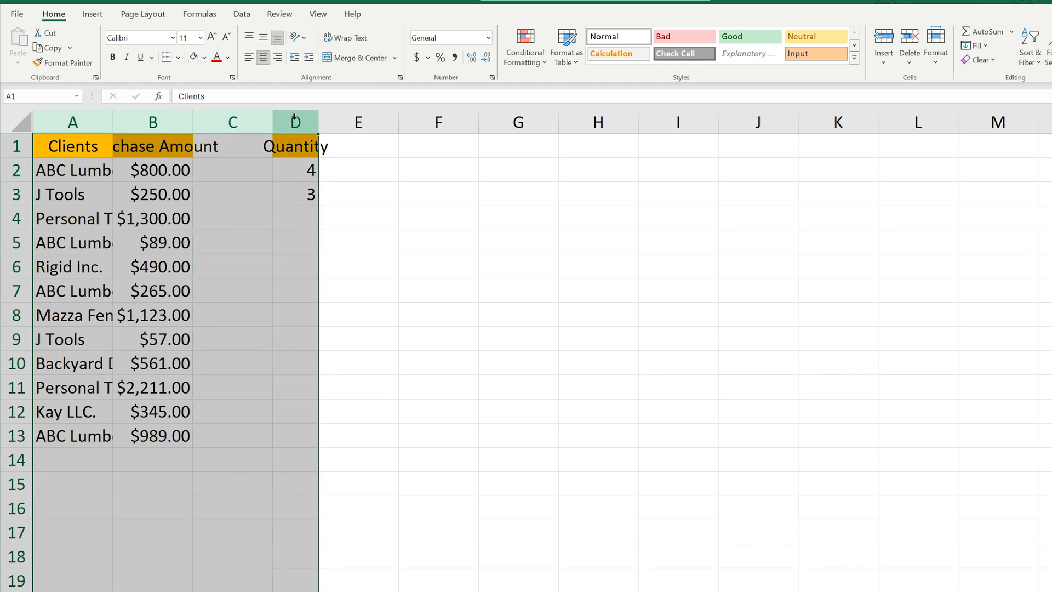
pyautogui.moveTo(364, 207)
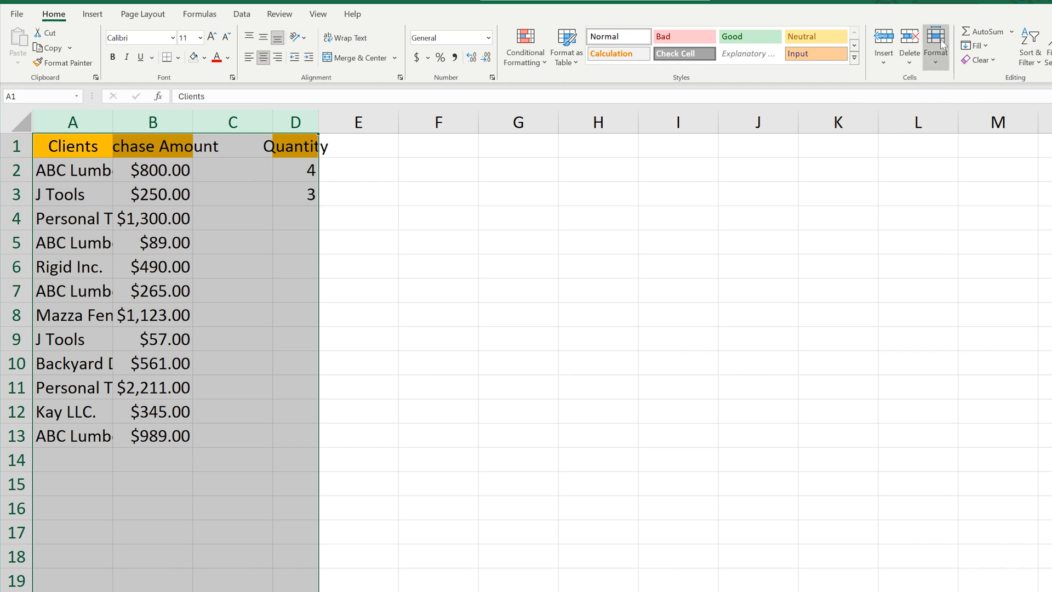
pyautogui.click(934, 47)
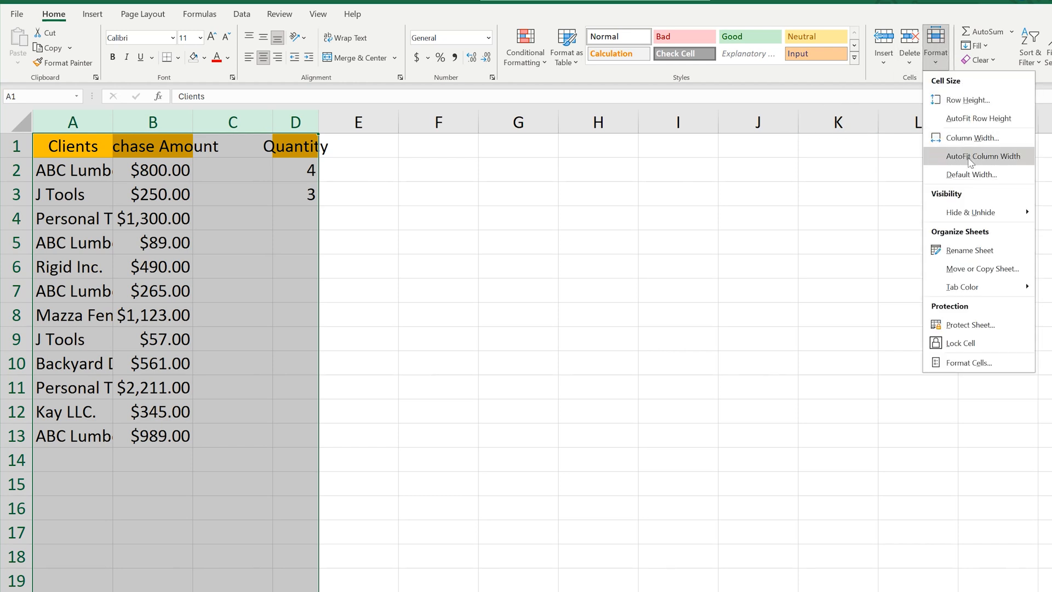
pyautogui.click(981, 155)
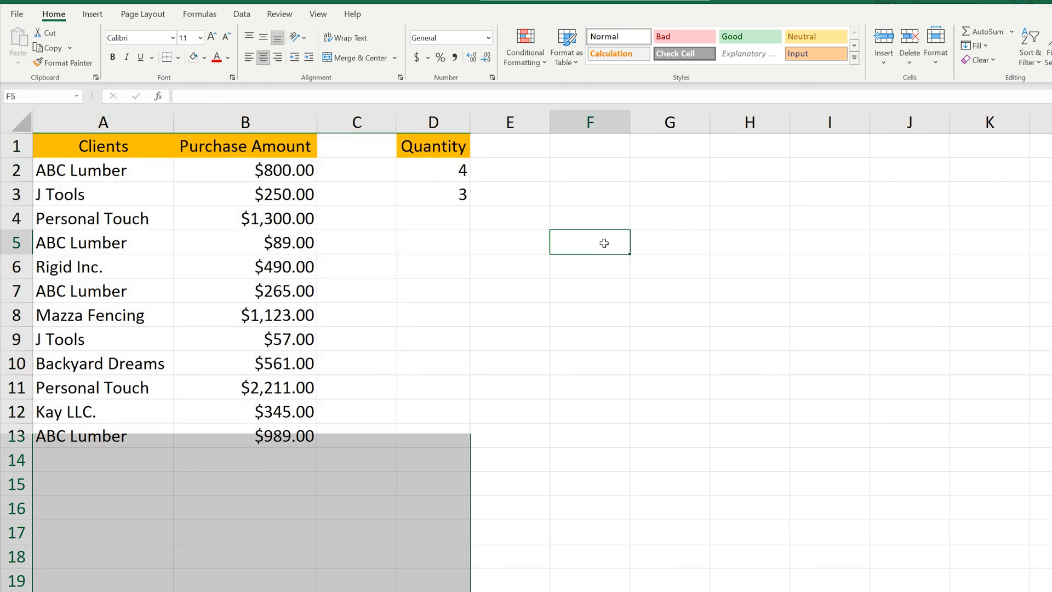